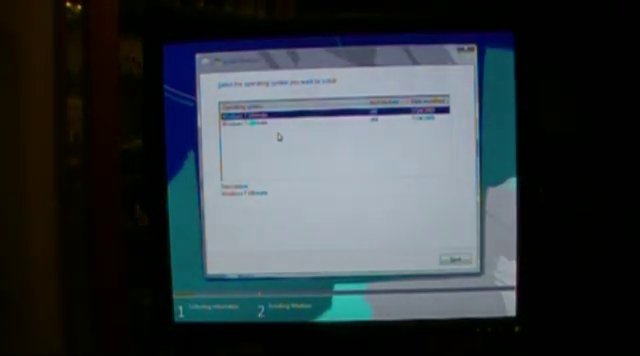
- Choose the Windows edition to install from the operating-system list
click(264, 128)
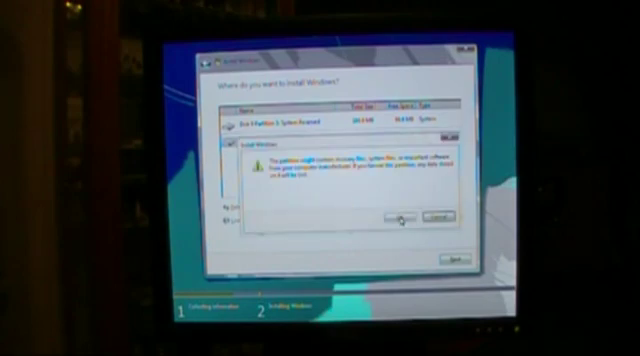
- Confirm the data-loss warning so the target partition is formatted
click(396, 212)
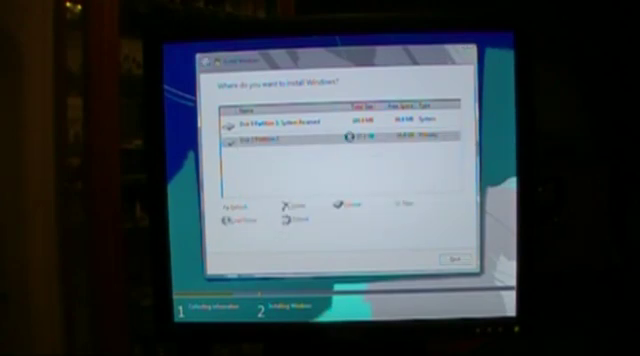